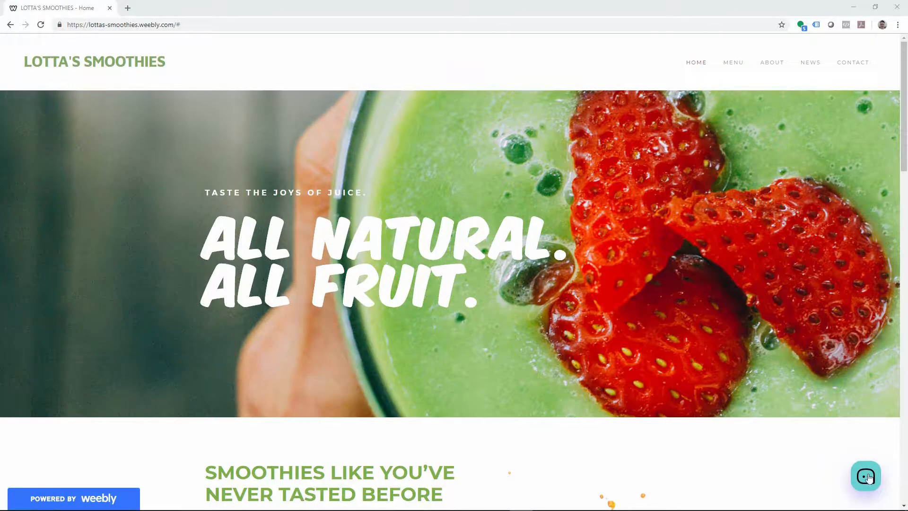
Start a chat with the team from the site's widget and send 'Hi there' as a question.
click(866, 476)
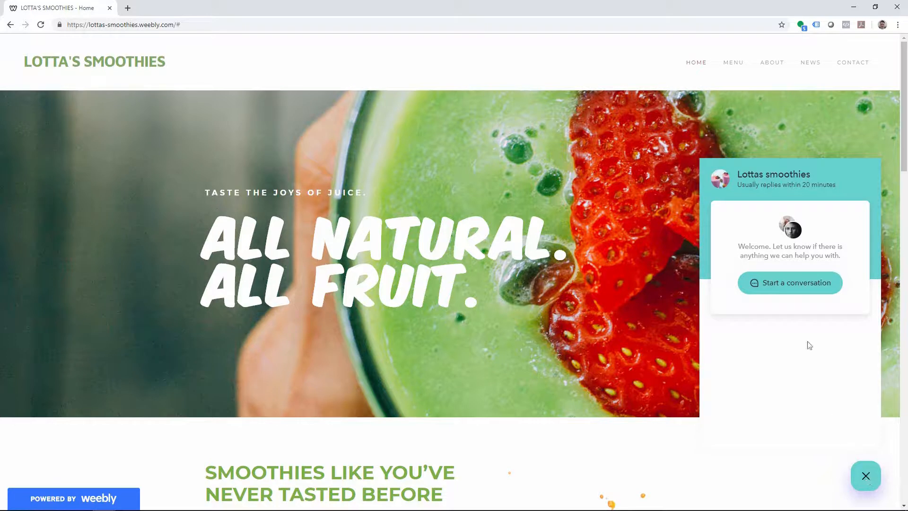
click(789, 283)
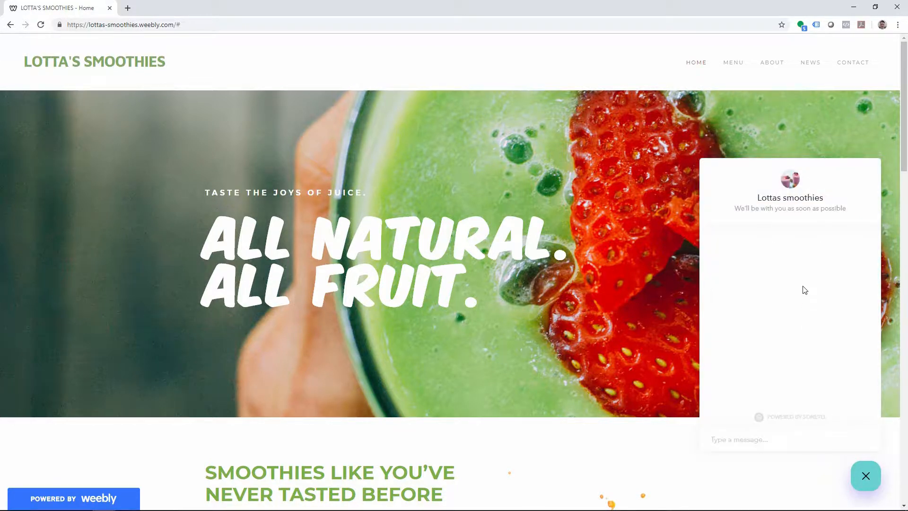
text(Hi there! I have a que)
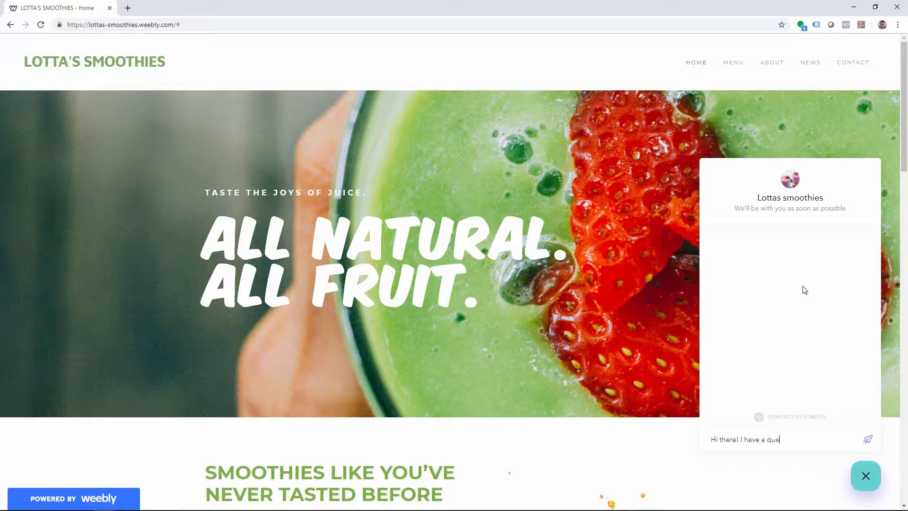
click(868, 439)
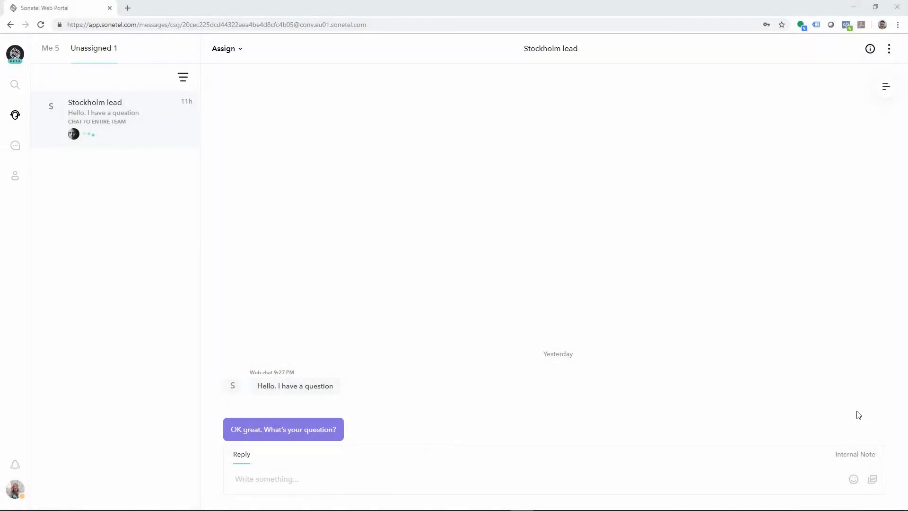
Provide the email 'joe.smith' on the site so the chat appears as an unassigned conversation in the portal.
click(58, 7)
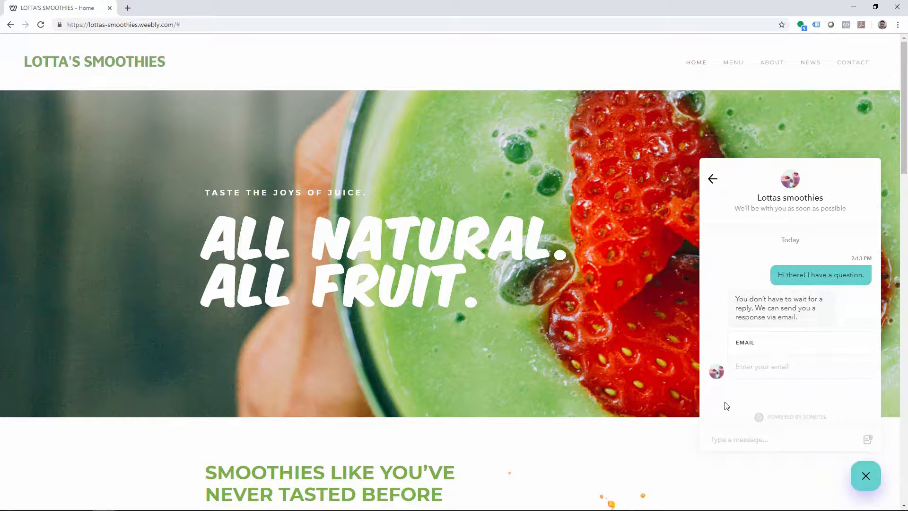
text(joe.smith)
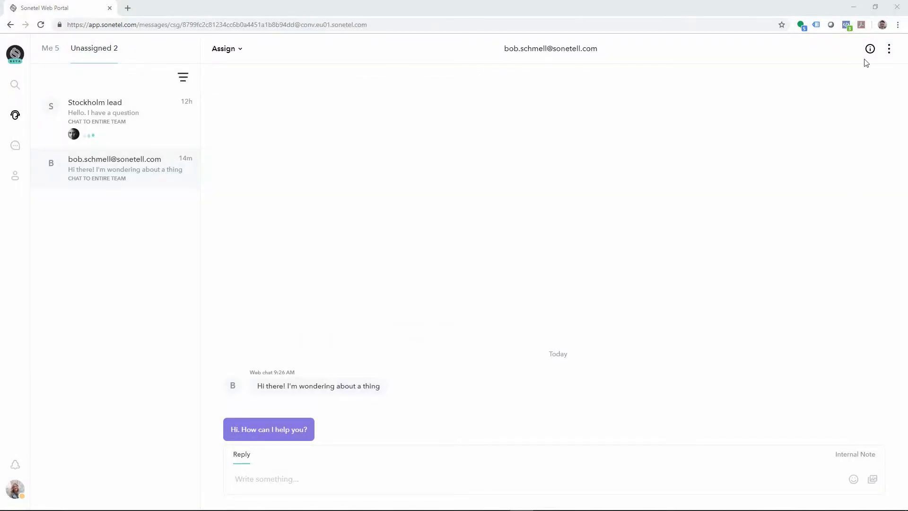
Show the visitor's details panel and their Profile with country and email.
click(869, 49)
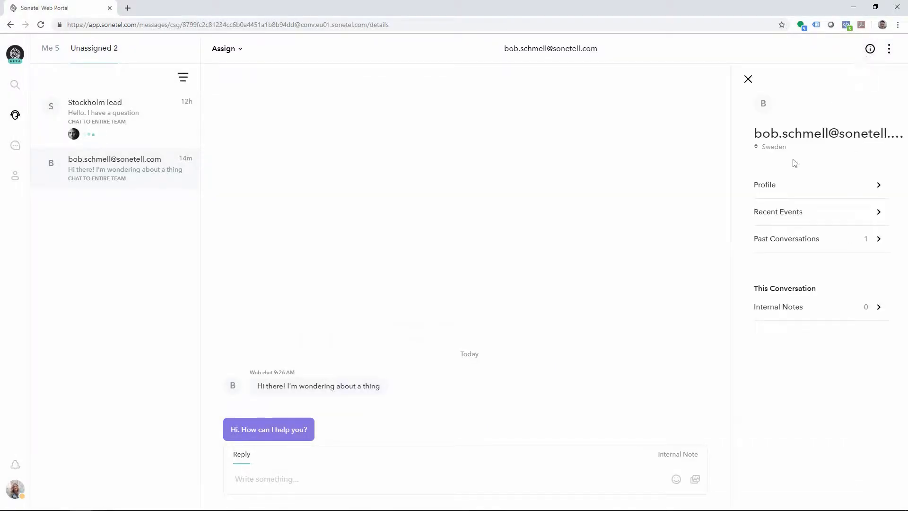
click(764, 184)
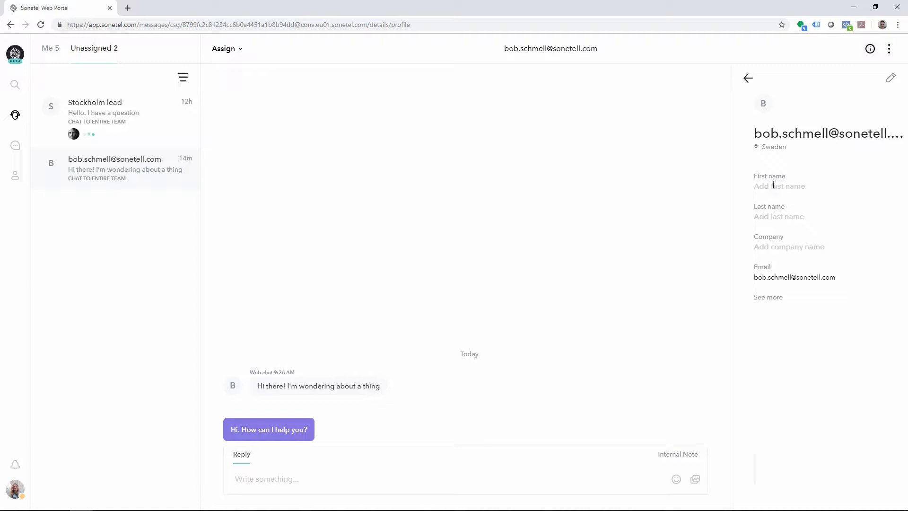
click(749, 8)
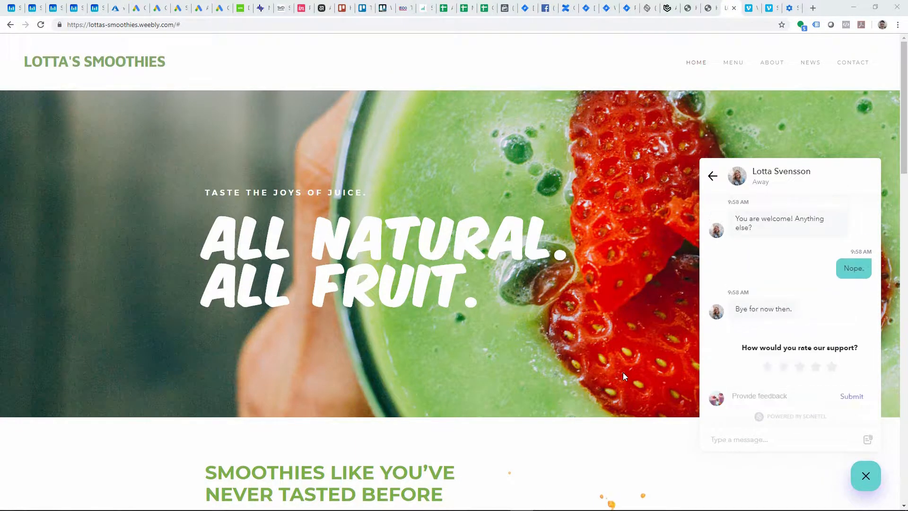
click(851, 396)
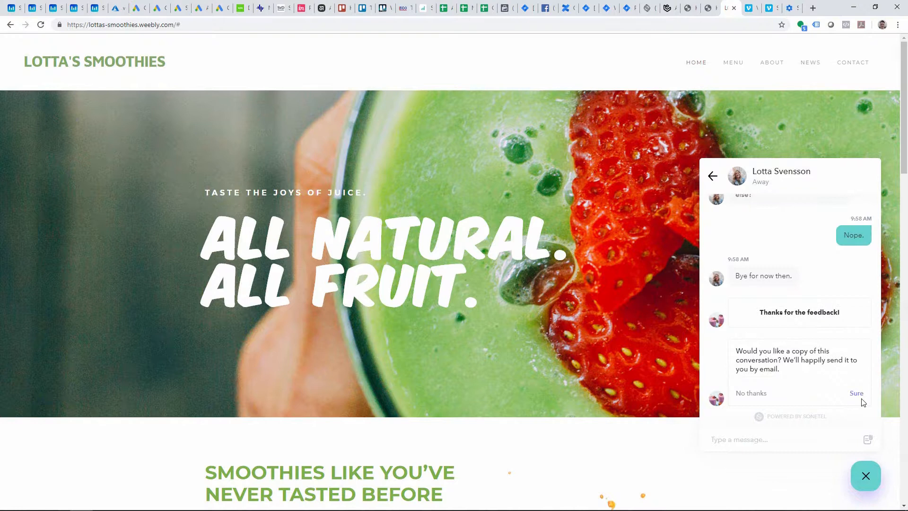
click(857, 393)
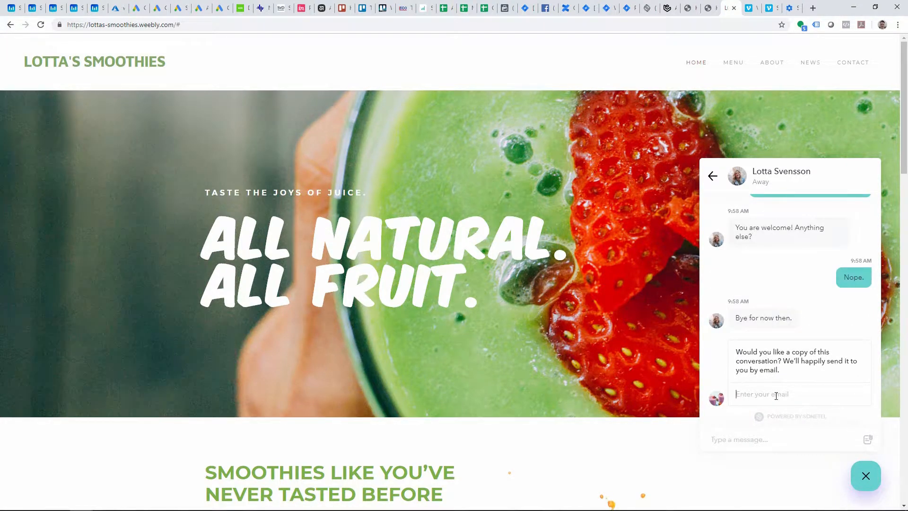
text(lisa.conwa)
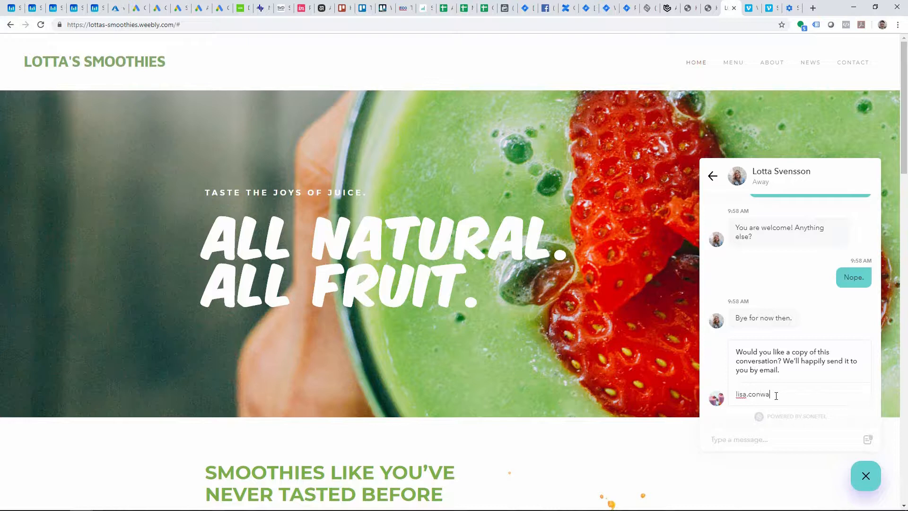
text(y.my)
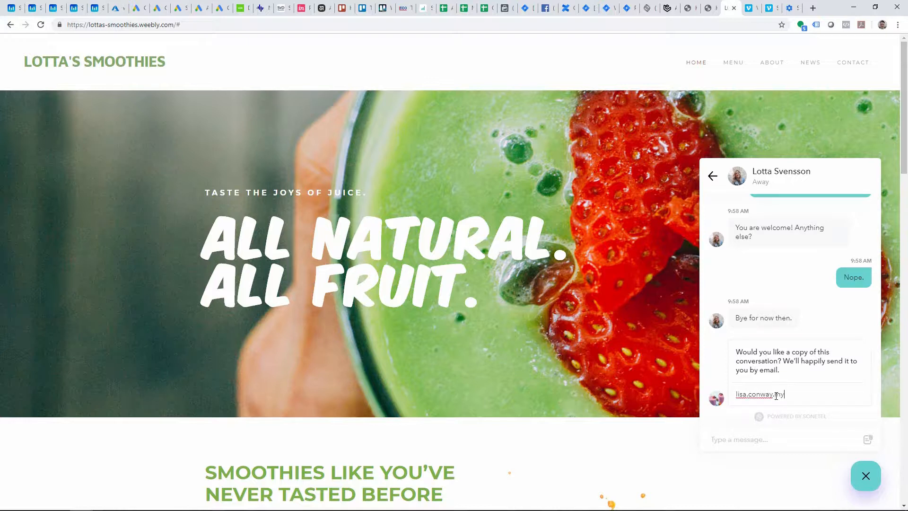
click(866, 476)
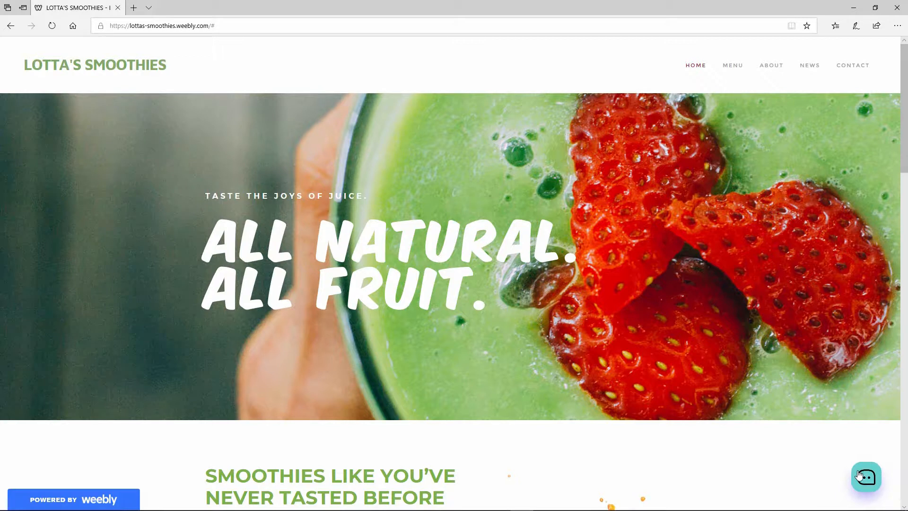
Reopen the chat widget showing earlier conversations and start a new one with the team.
click(866, 477)
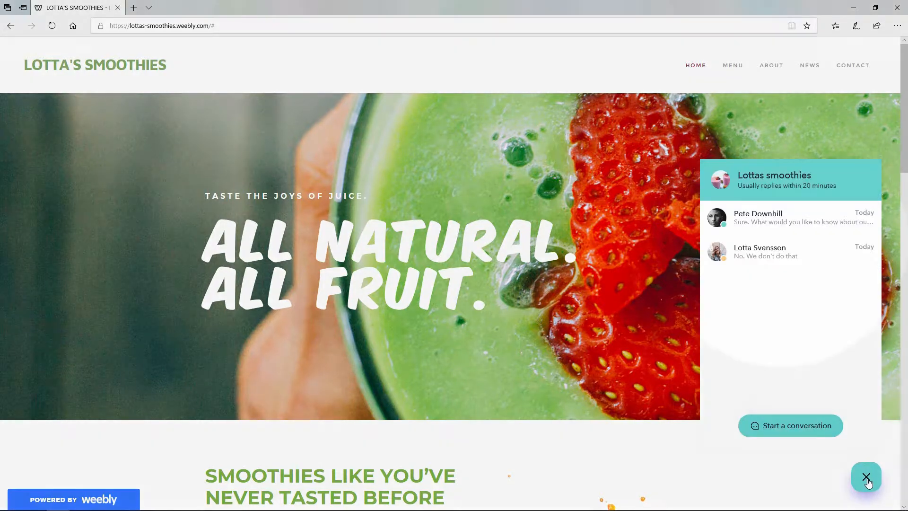
click(866, 477)
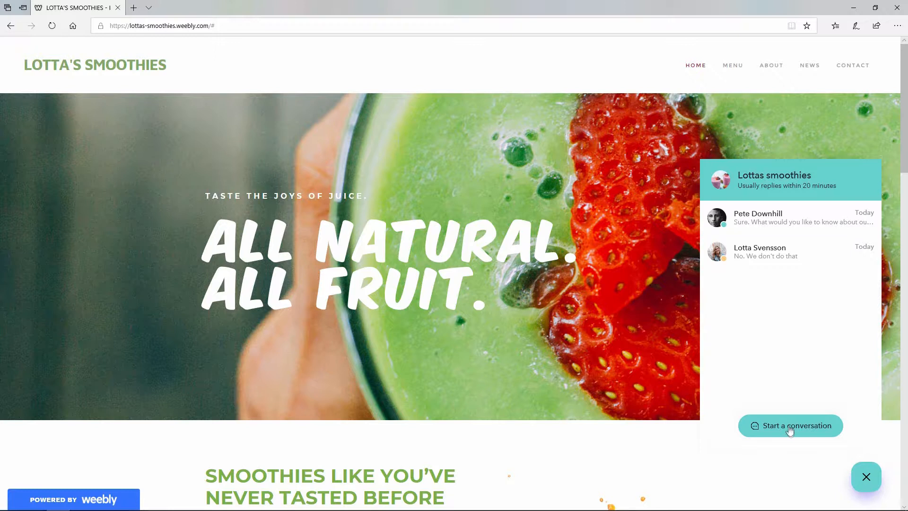
click(790, 425)
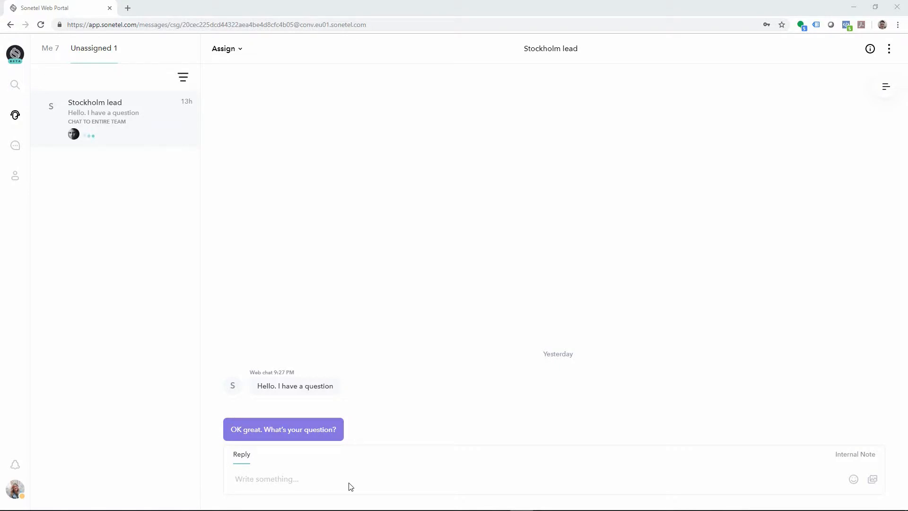
mouse_move(115, 466)
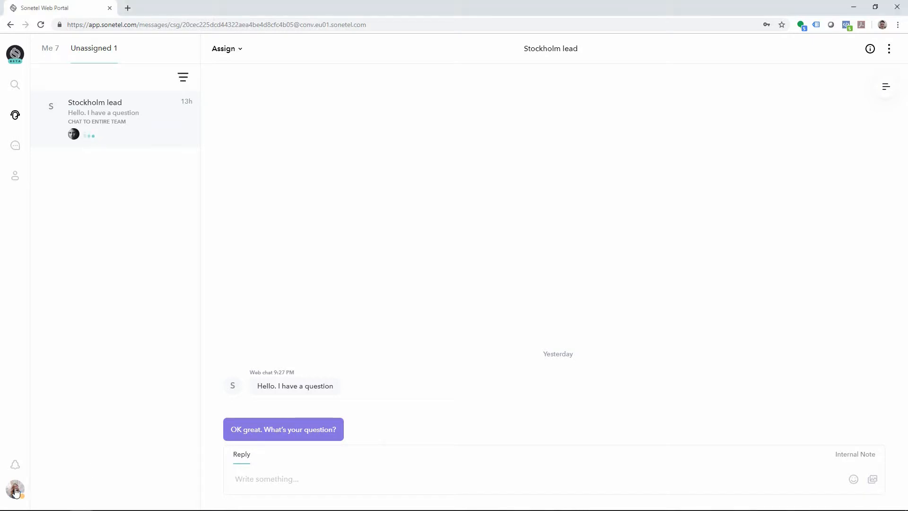
Go to Manage company from the account menu to reach the Teams page.
click(15, 489)
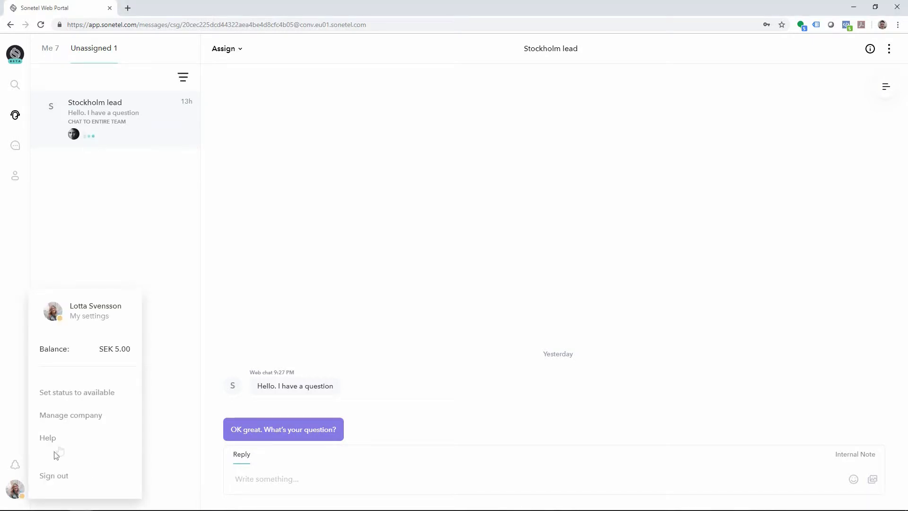
click(70, 414)
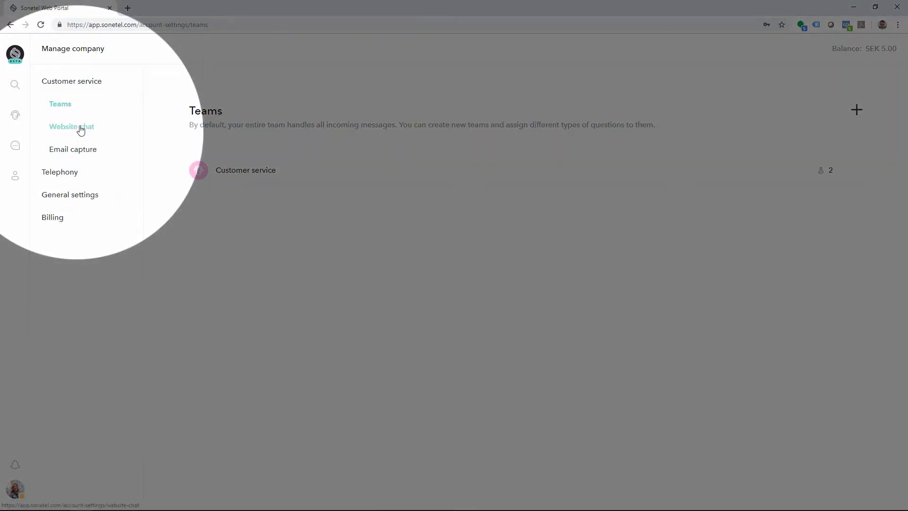
Show the Website chat Installation details with the JavaScript snippet and install status.
click(71, 126)
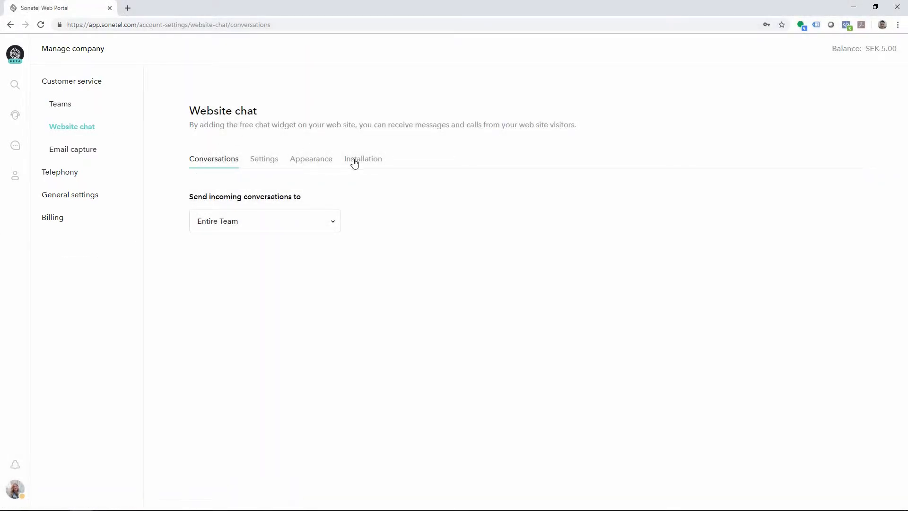
click(363, 158)
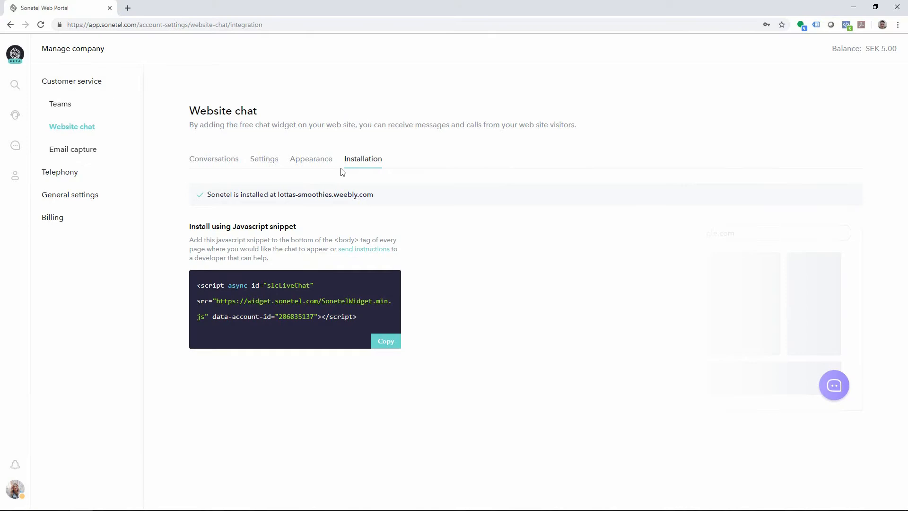
mouse_move(213, 162)
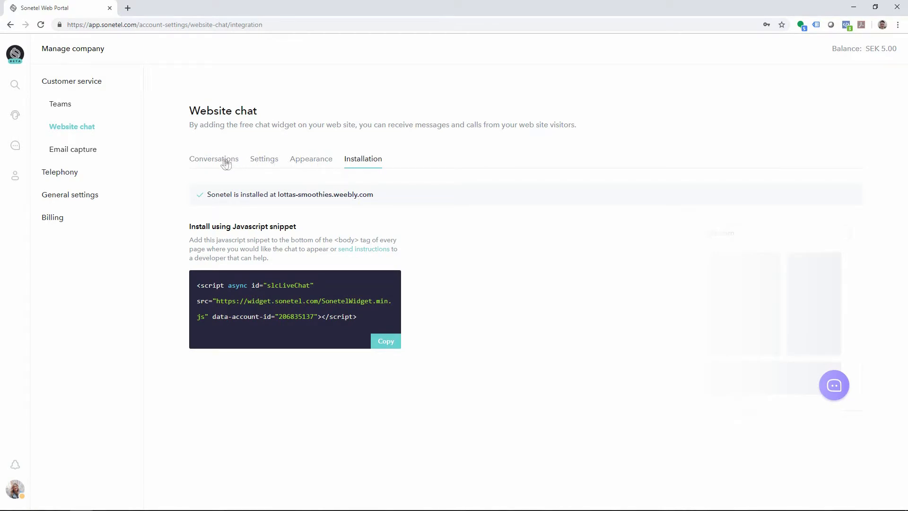
In Conversations, keep 'Send incoming conversations to' set to Entire Team.
click(213, 159)
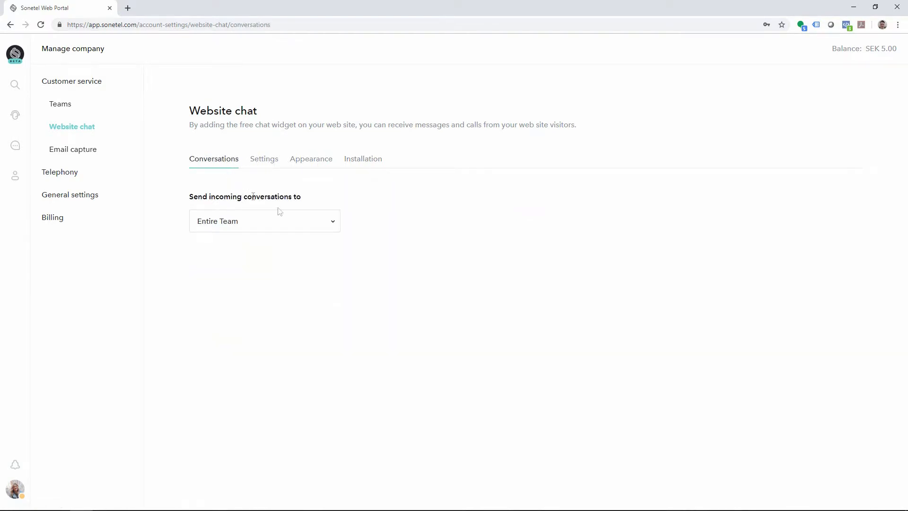
click(264, 220)
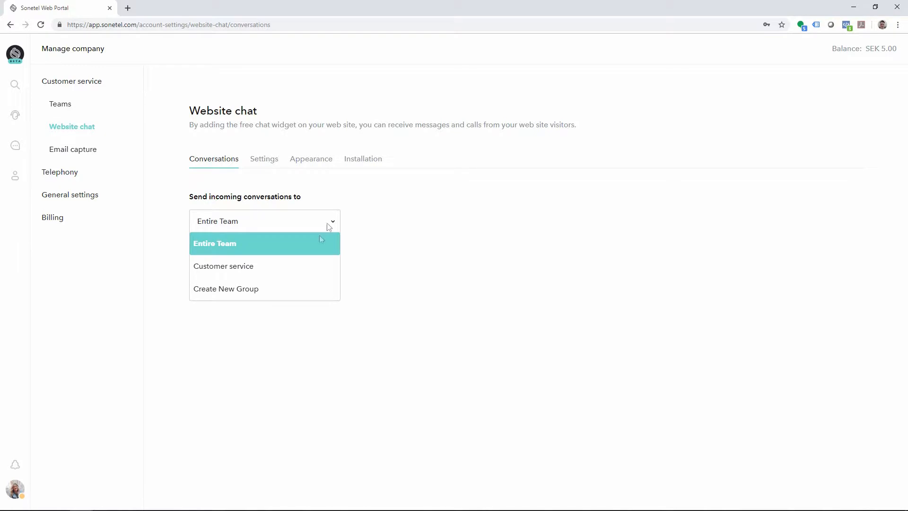
mouse_move(293, 254)
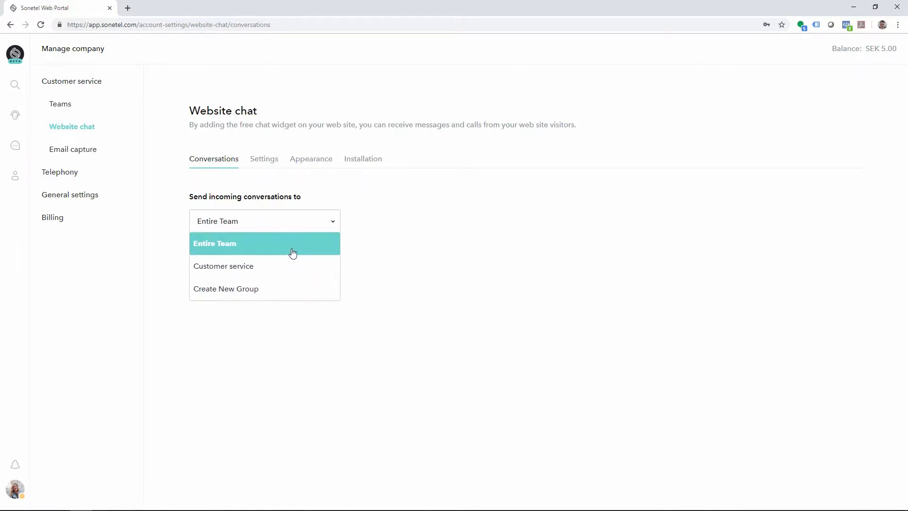
click(264, 159)
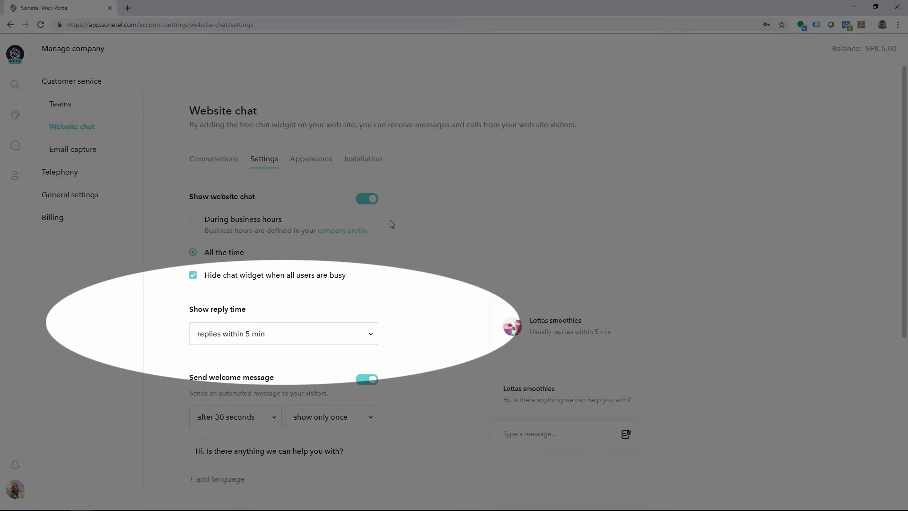
Set Show reply time to 'replies within 20 min'.
click(282, 333)
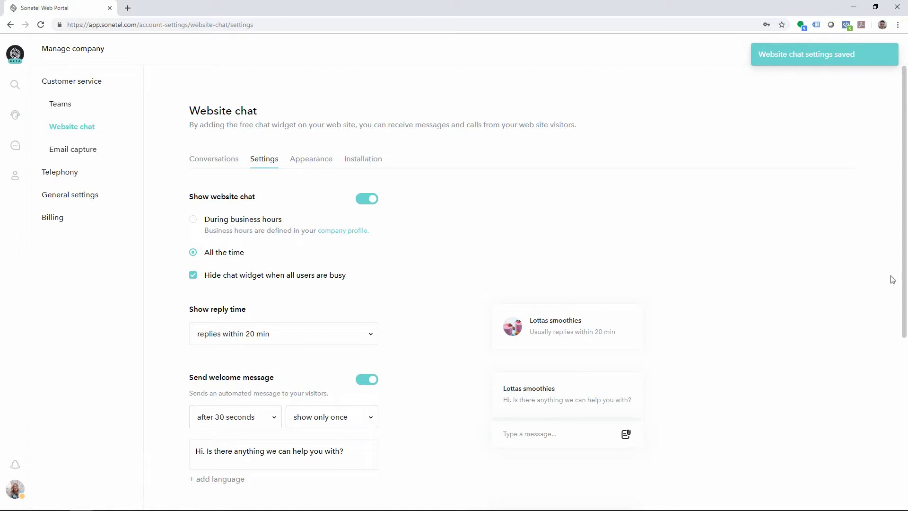
scroll(down, 3)
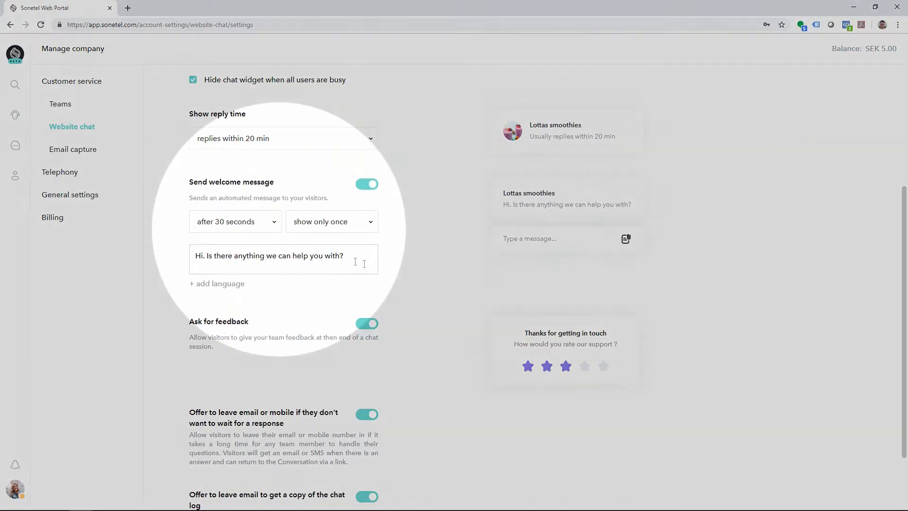
click(269, 256)
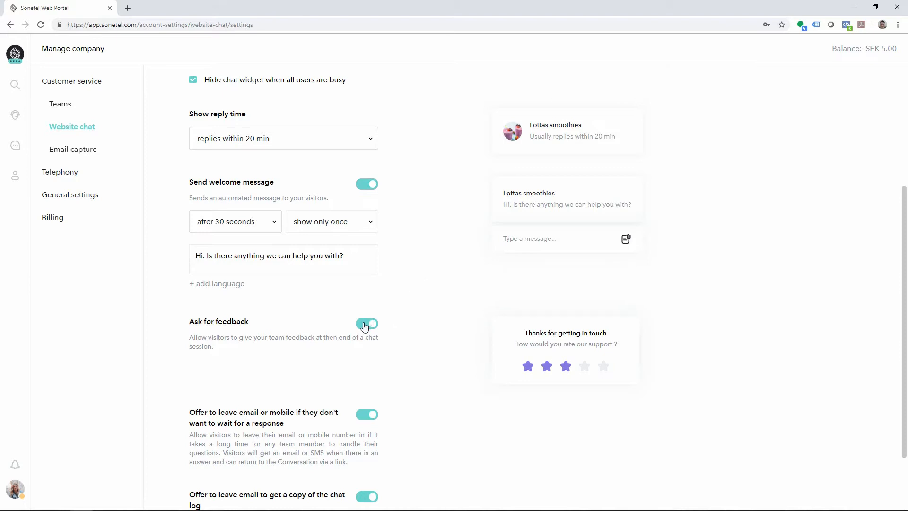
Toggle the feedback, email/mobile offer and chat-log copy switches, leaving them enabled.
click(366, 323)
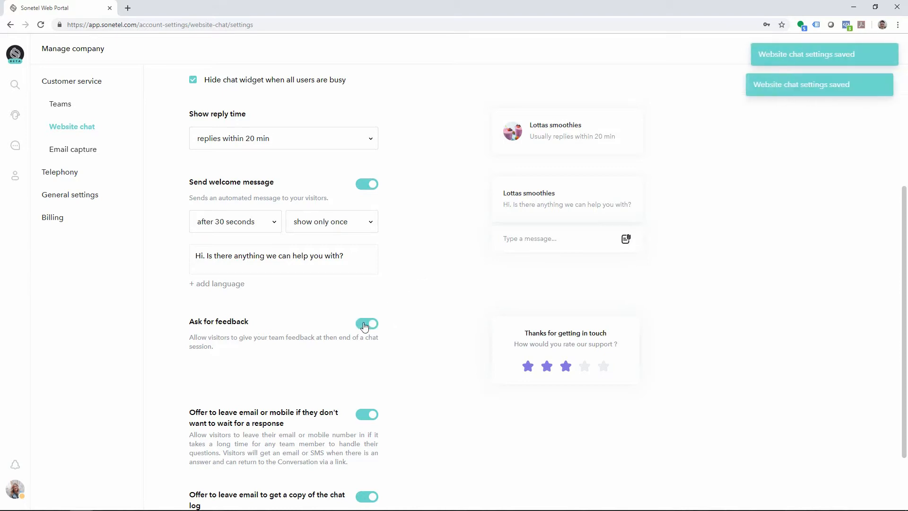
click(366, 323)
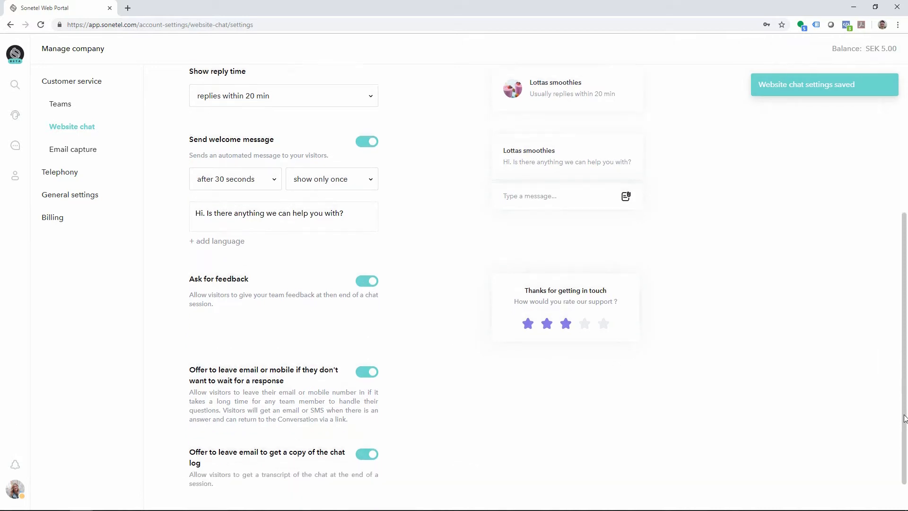
scroll(down, 3)
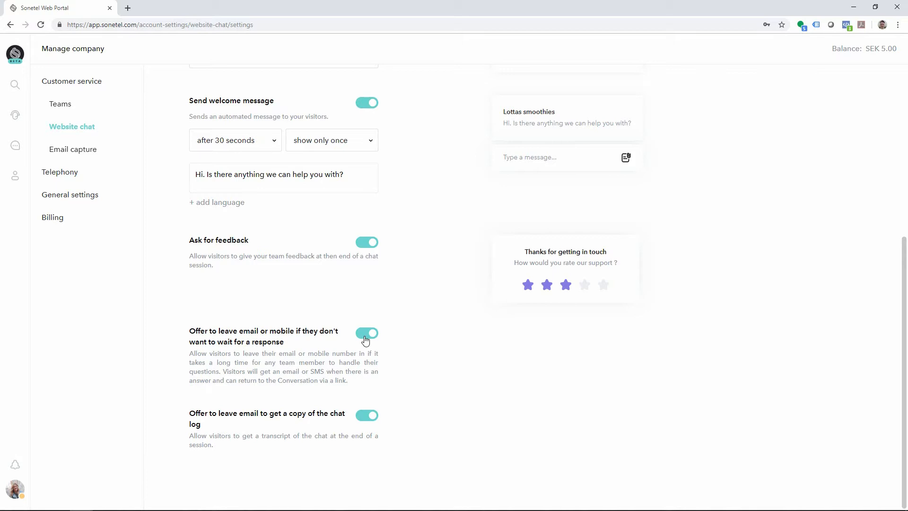
click(367, 334)
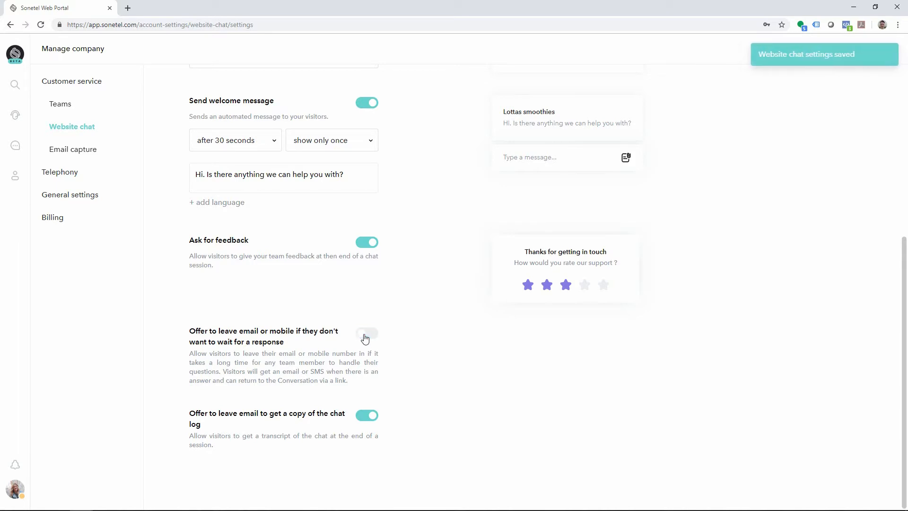
click(366, 333)
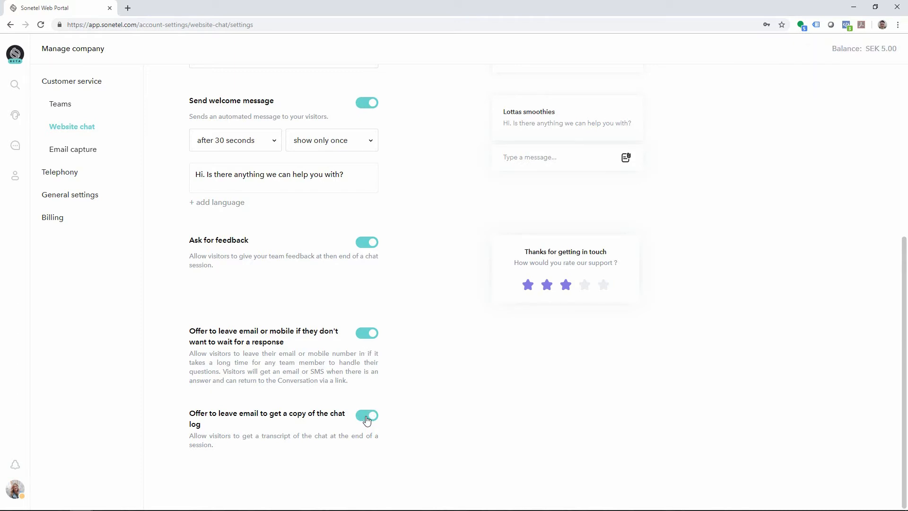
click(366, 416)
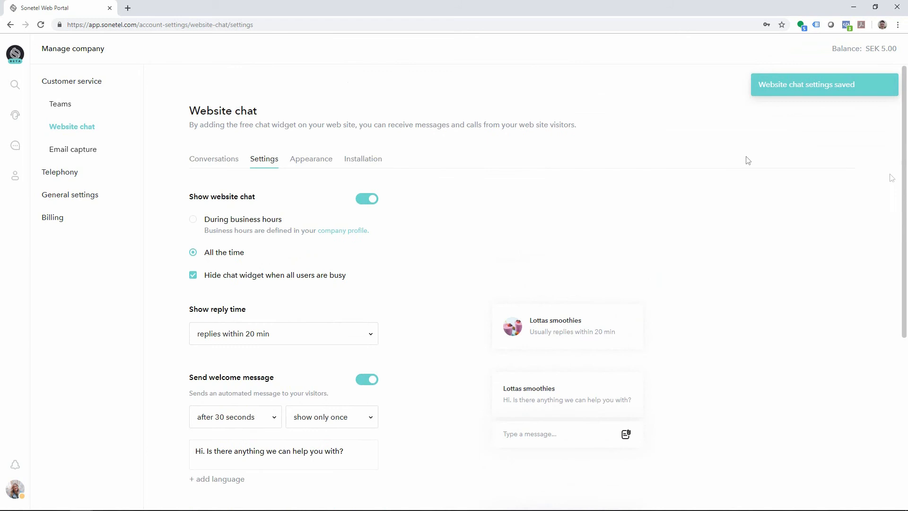
Review the Appearance options and keep 'Show team profile photos' checked.
click(311, 159)
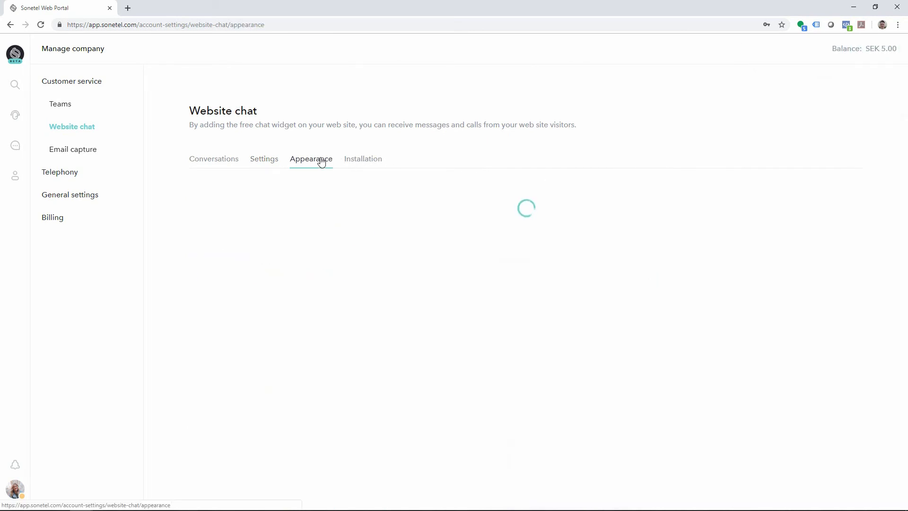
click(311, 159)
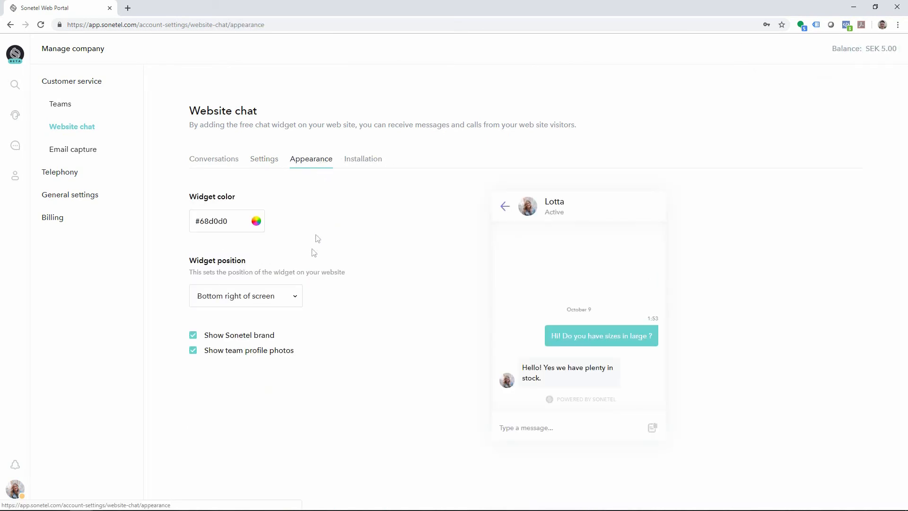
click(245, 295)
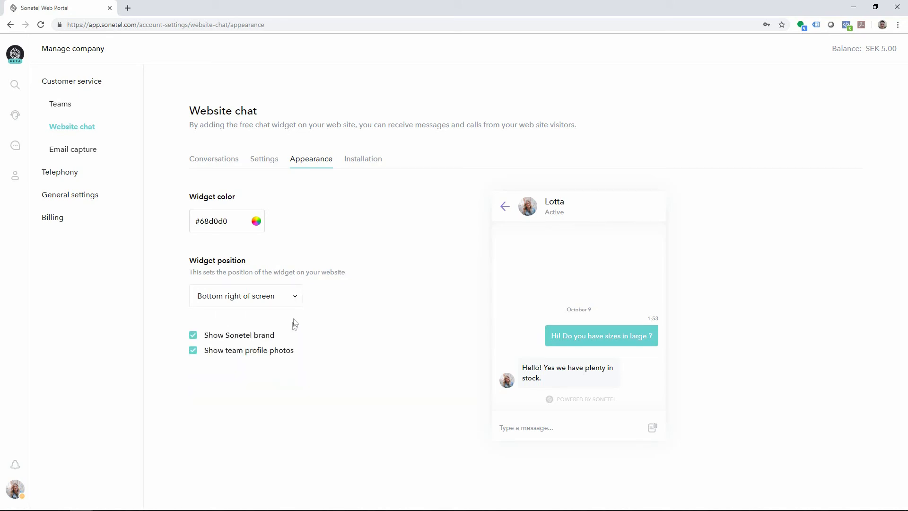
mouse_move(289, 345)
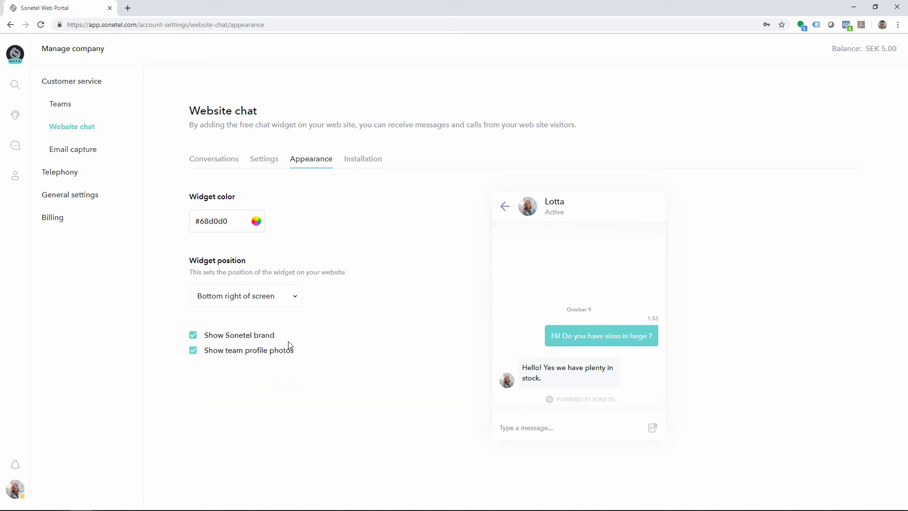
mouse_move(293, 359)
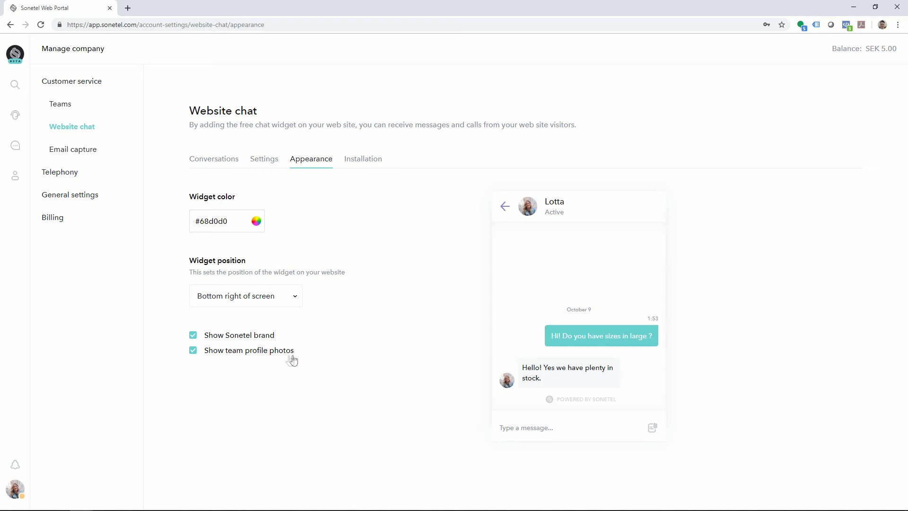
click(192, 350)
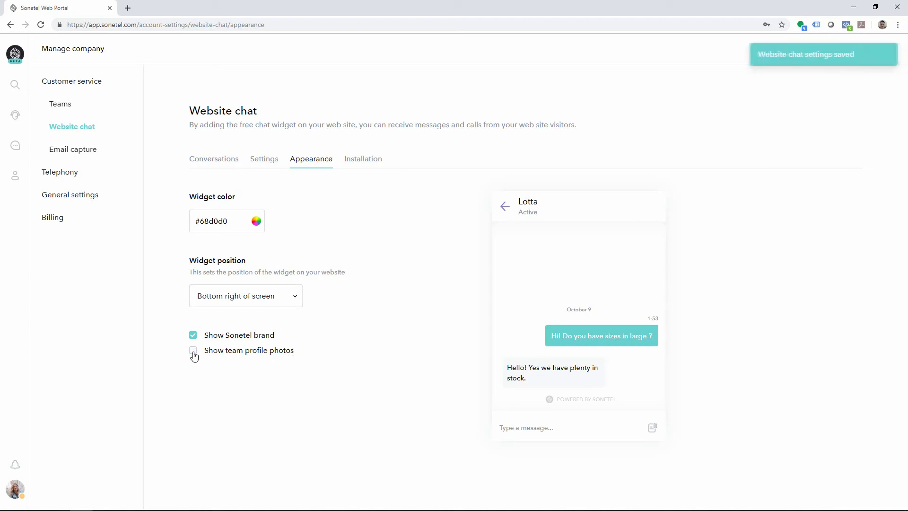
click(193, 350)
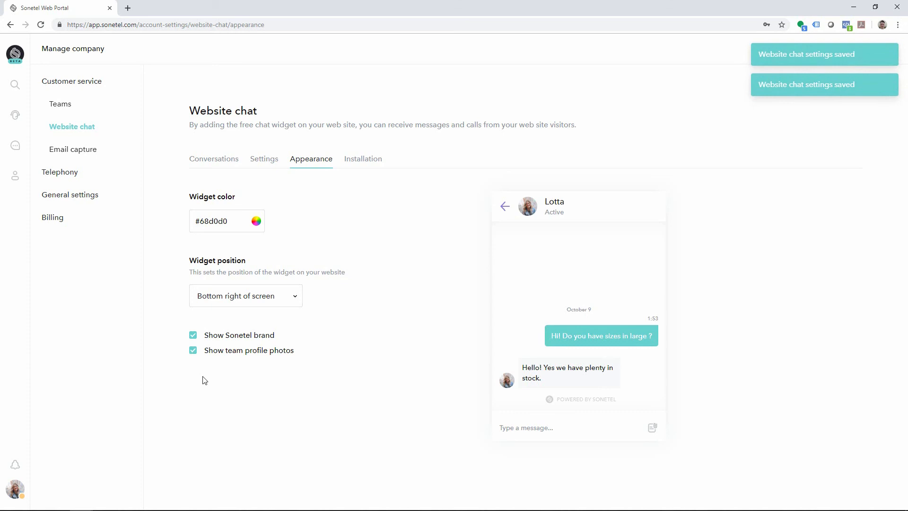